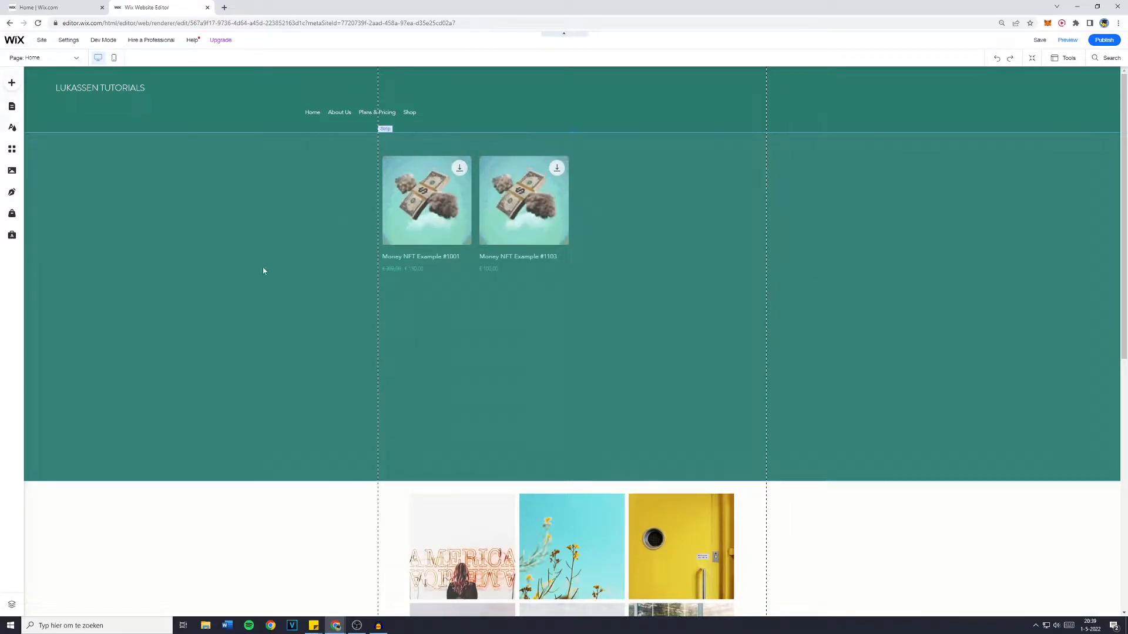
Open the Store category of Add Elements and browse the grid and slider product galleries
{"action": "left_click", "coordinate": [12, 82]}
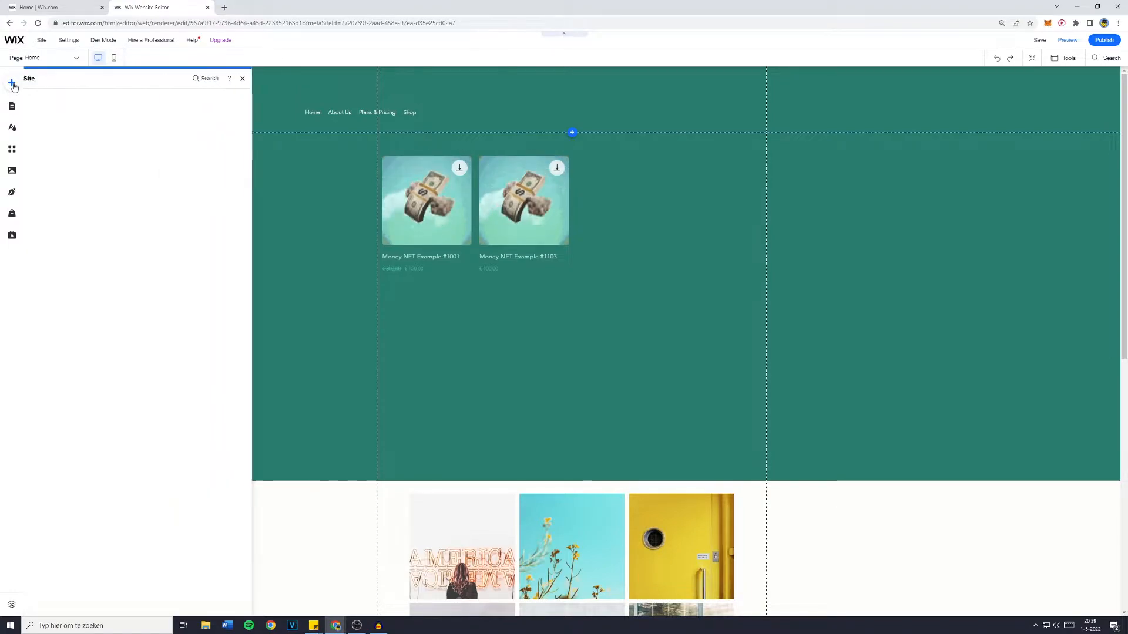
{"action": "left_click", "coordinate": [12, 83]}
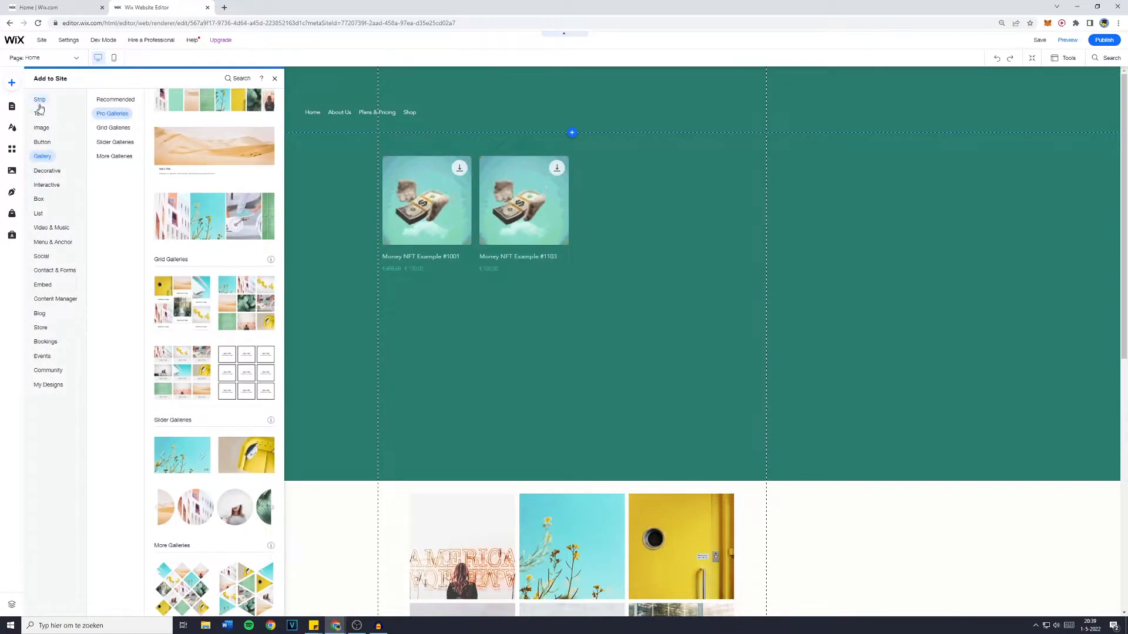
{"action": "left_click", "coordinate": [41, 328]}
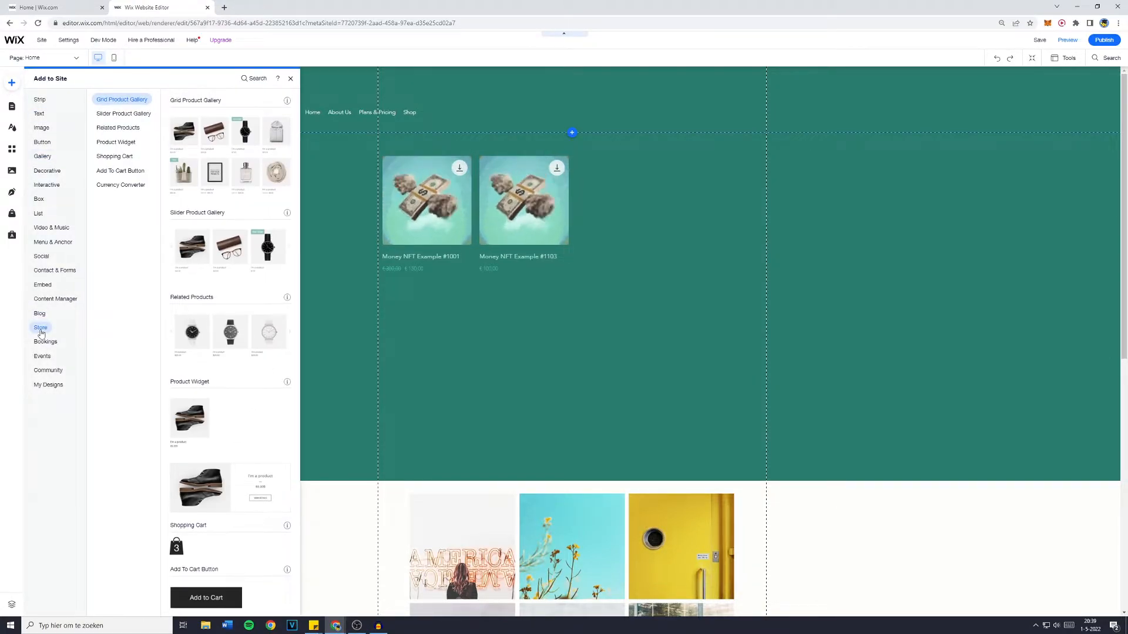
{"action": "scroll", "scroll_direction": "down", "scroll_amount": 3}
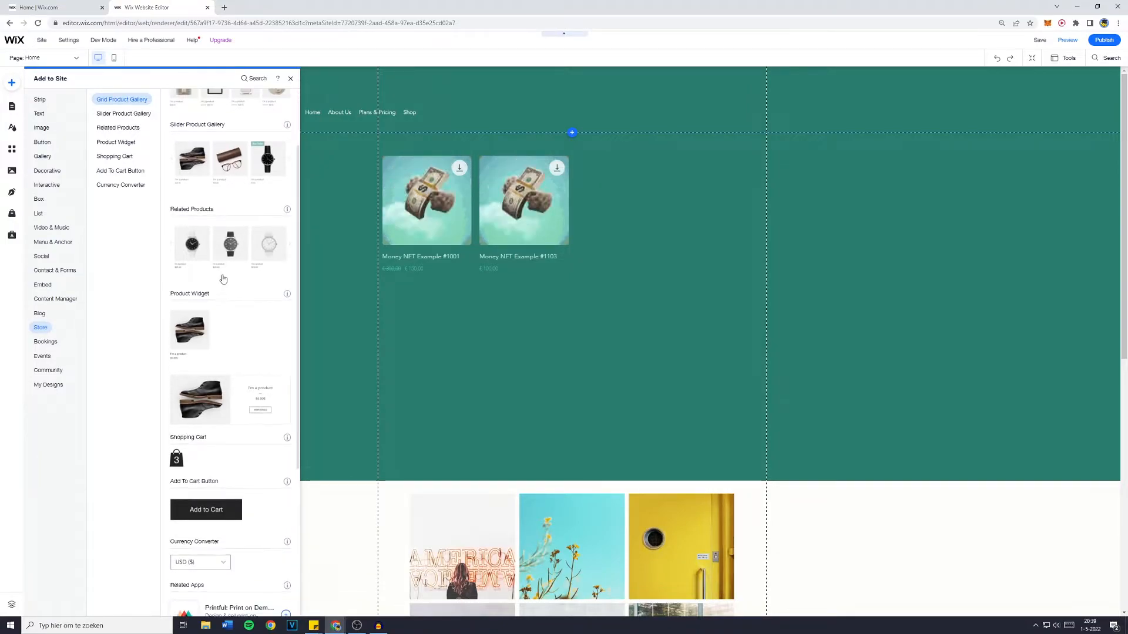
{"action": "scroll", "scroll_direction": "up", "scroll_amount": 3}
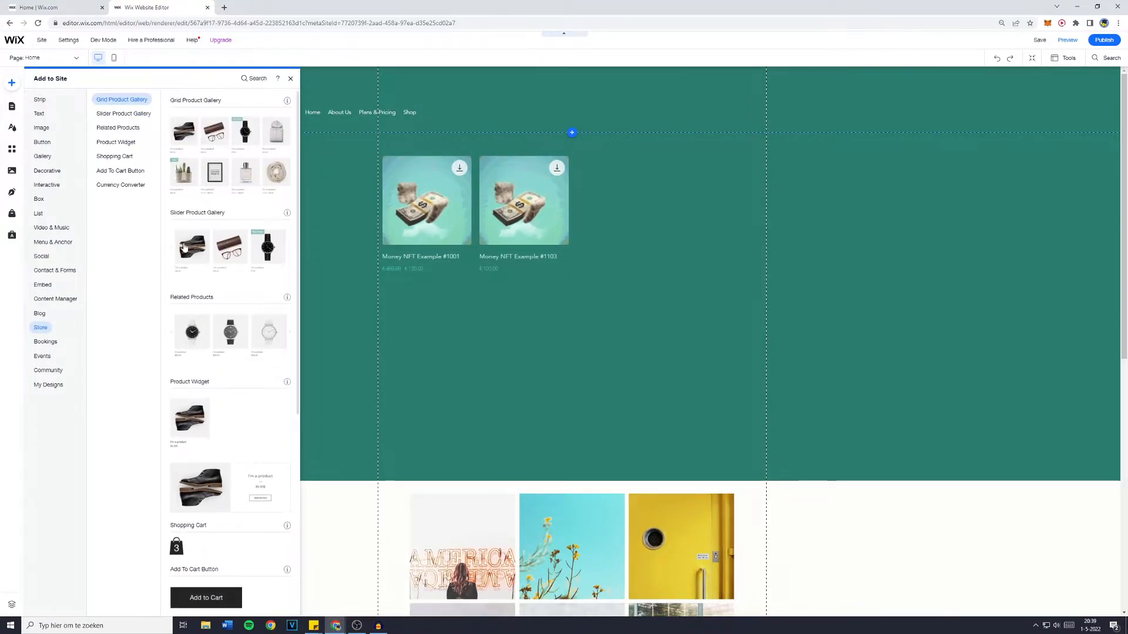
{"action": "scroll", "scroll_direction": "down", "scroll_amount": 3}
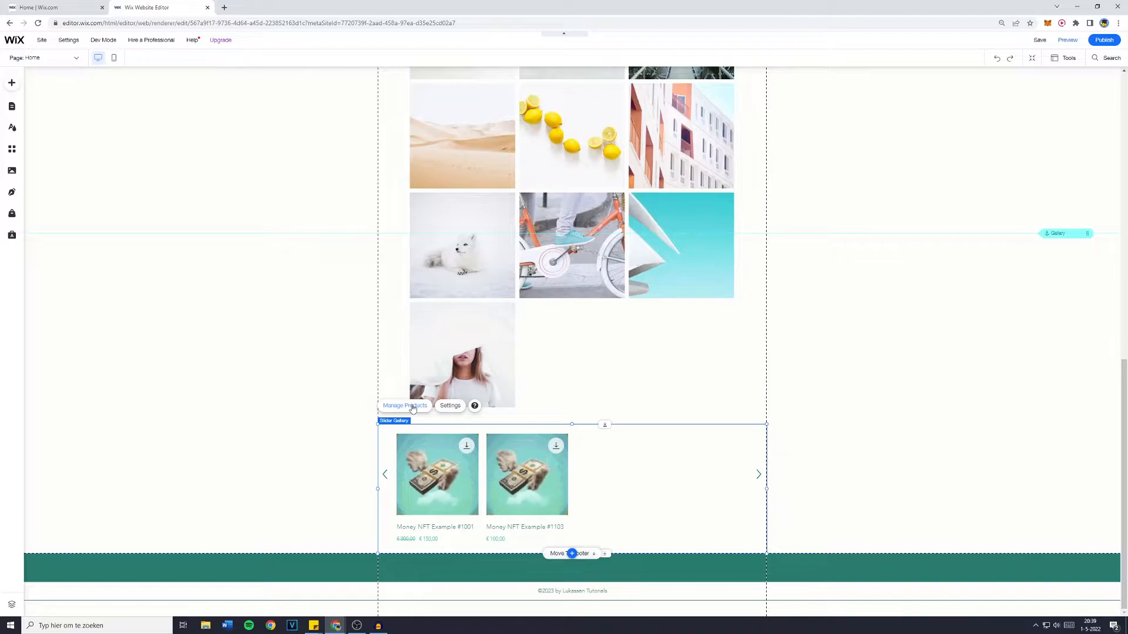
Give the slider gallery a layout that shows product names and prices below each image
{"action": "left_click", "coordinate": [449, 406]}
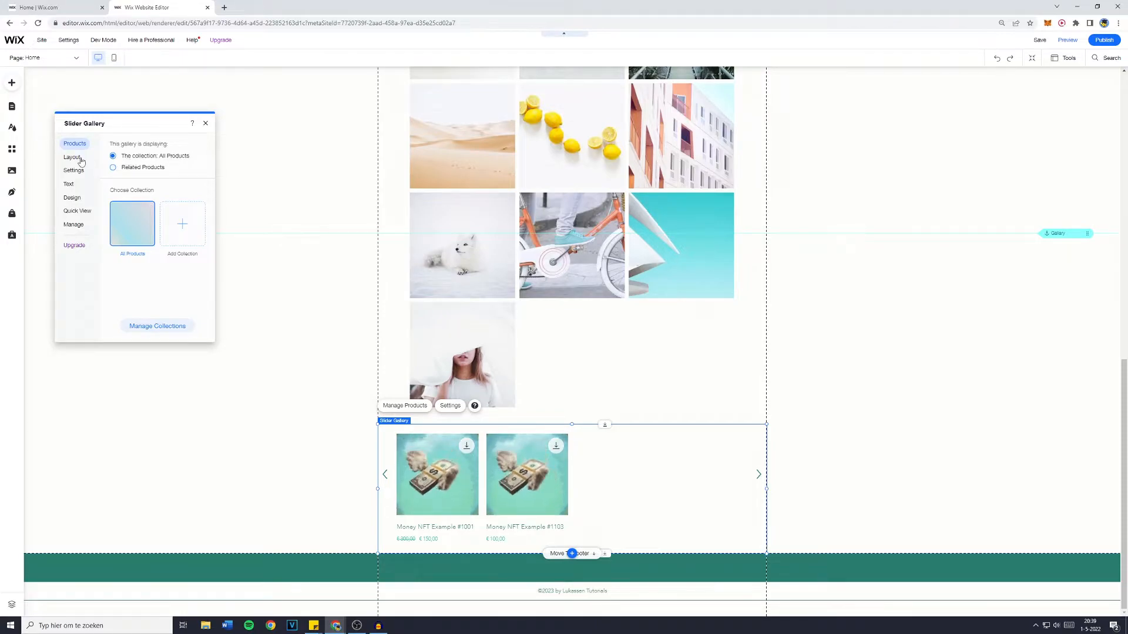
{"action": "left_click", "coordinate": [72, 157]}
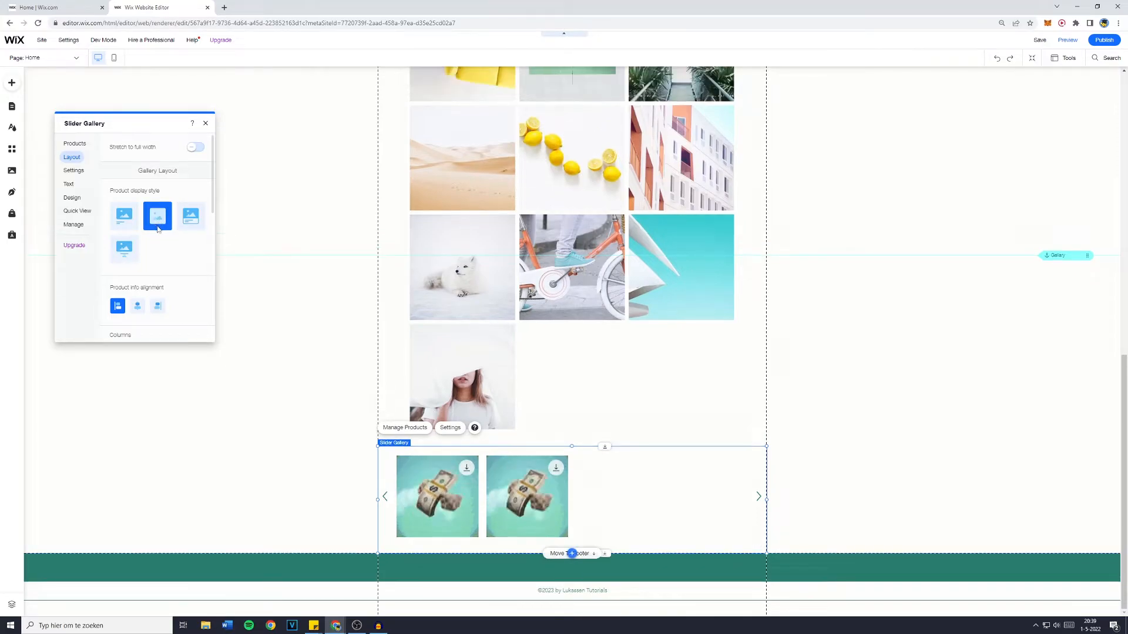
{"action": "left_click", "coordinate": [123, 250]}
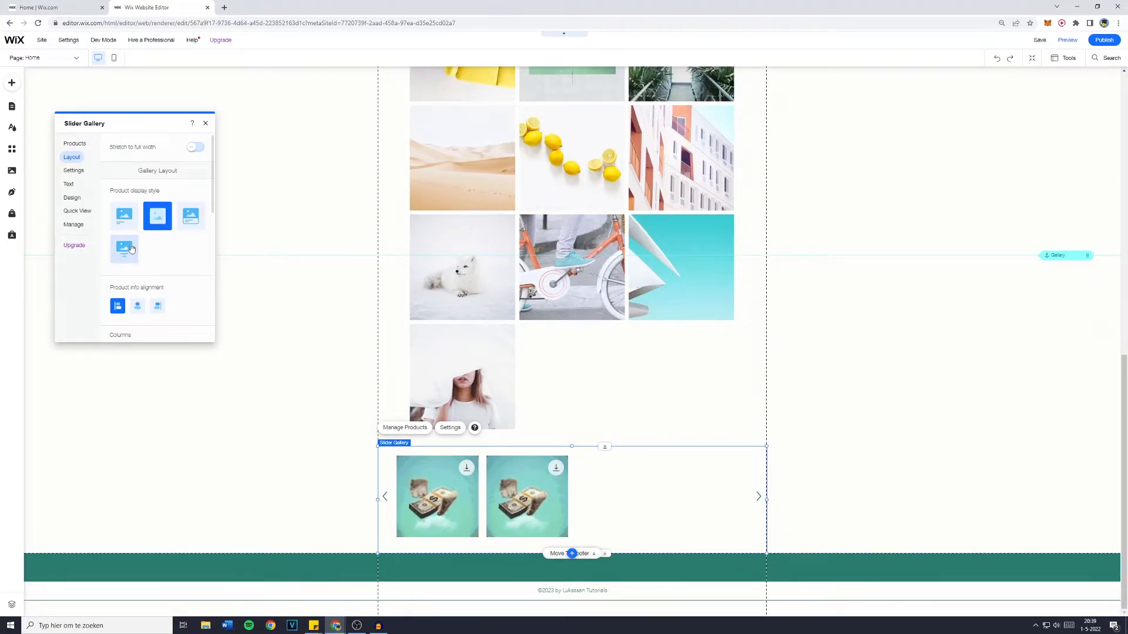
{"action": "left_click", "coordinate": [124, 216]}
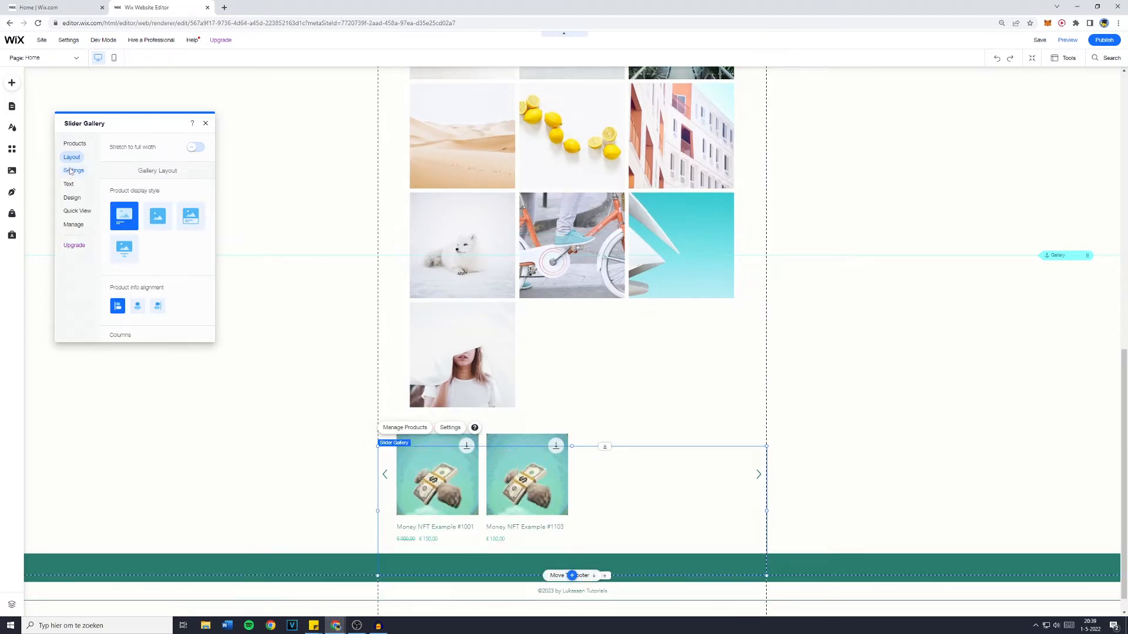
Choose Zoom as the slider gallery's On Hover effect, then close the panel
{"action": "left_click", "coordinate": [73, 170]}
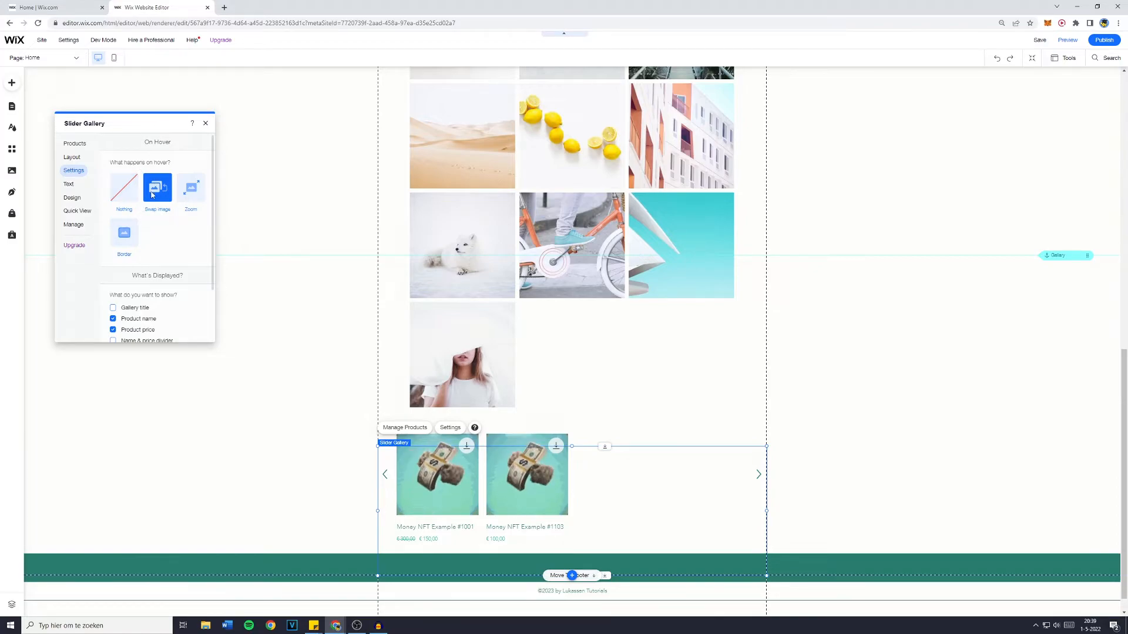
{"action": "left_click", "coordinate": [190, 188]}
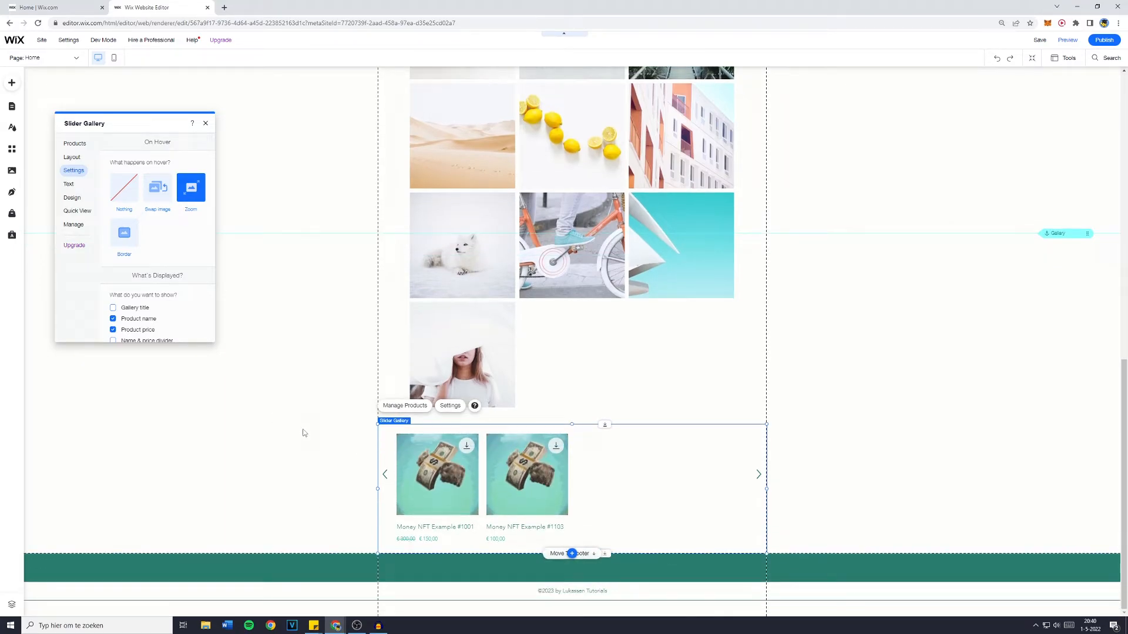
{"action": "left_click", "coordinate": [205, 123]}
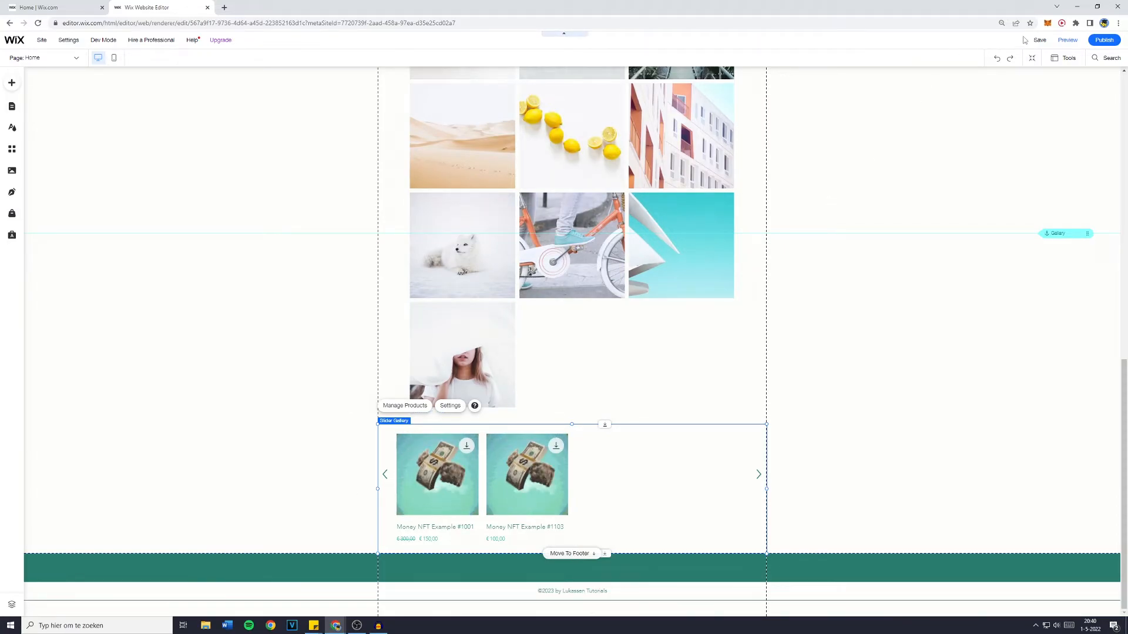
Save the site and launch Preview from the saved-changes dialog
{"action": "left_click", "coordinate": [1039, 39]}
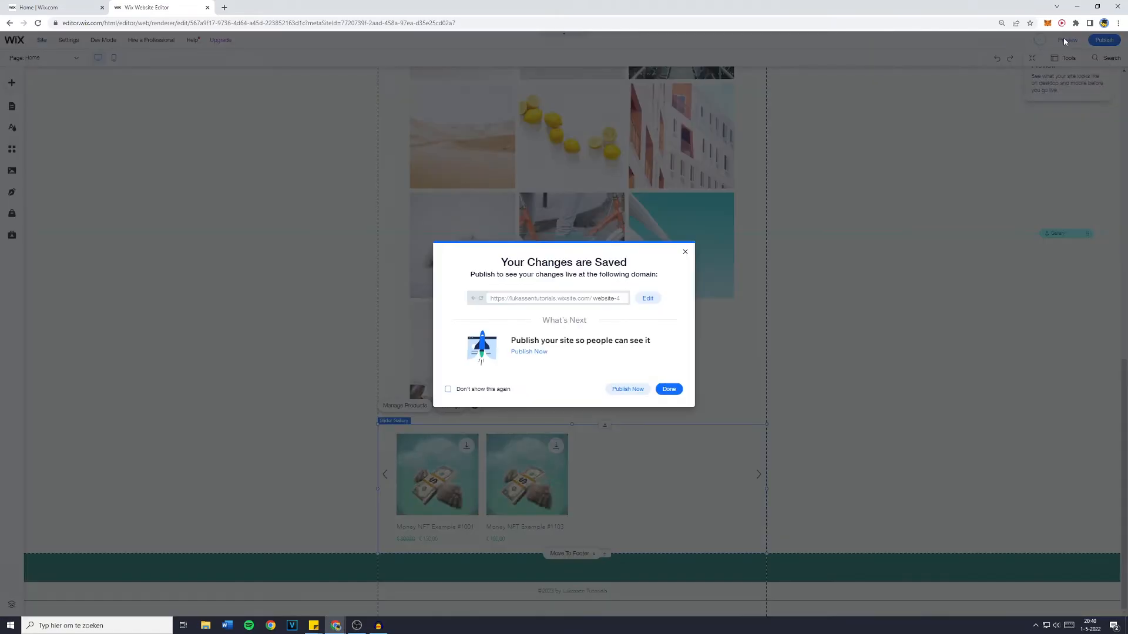
{"action": "left_click", "coordinate": [667, 388]}
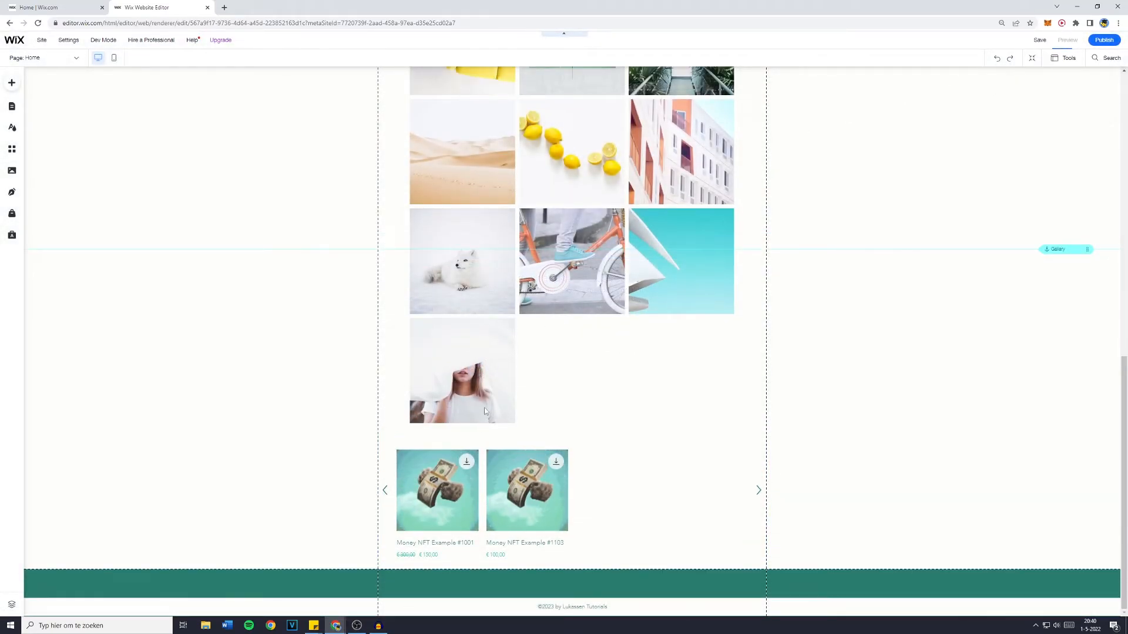
{"action": "scroll", "scroll_direction": "up", "scroll_amount": 3}
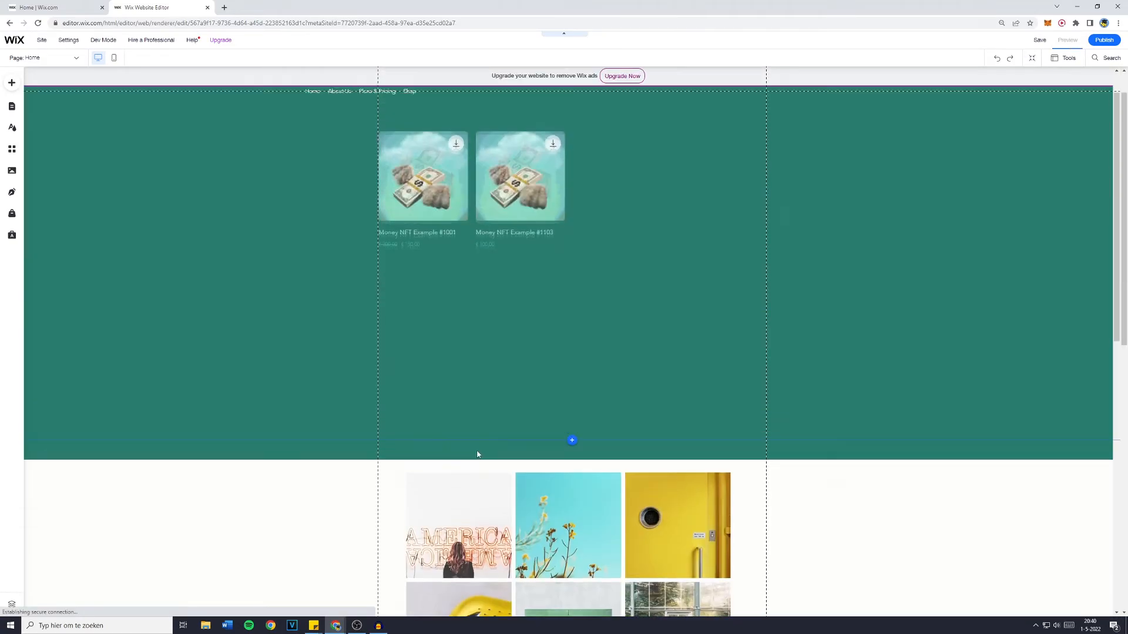
View the two Money NFT products in the slider gallery in preview mode
{"action": "left_click", "coordinate": [1067, 40]}
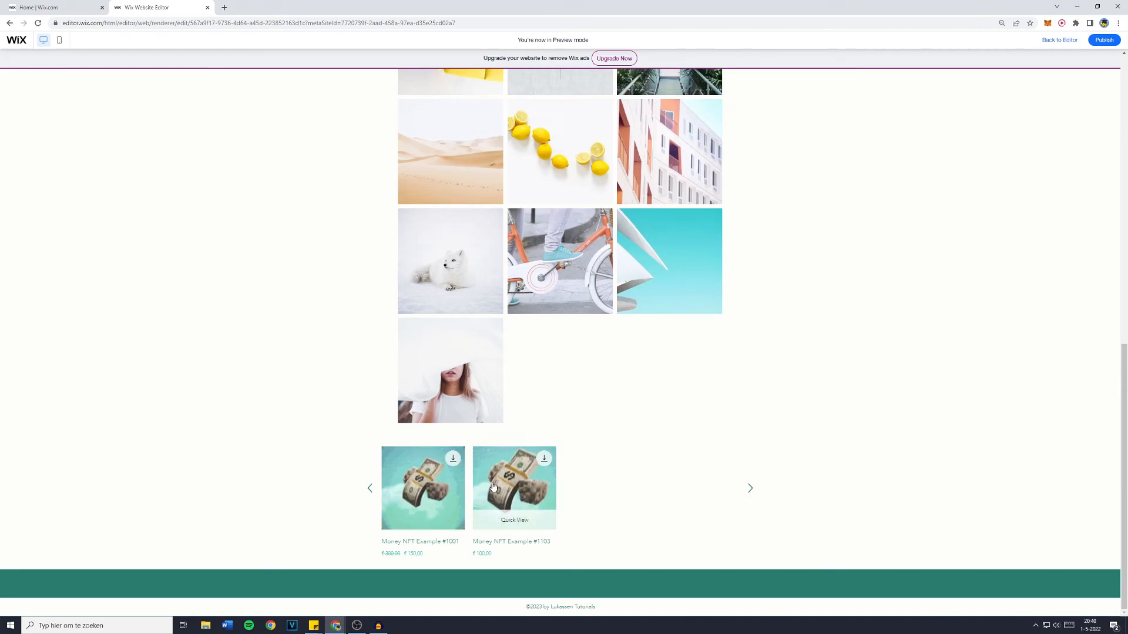
{"action": "scroll", "scroll_direction": "up", "scroll_amount": 3}
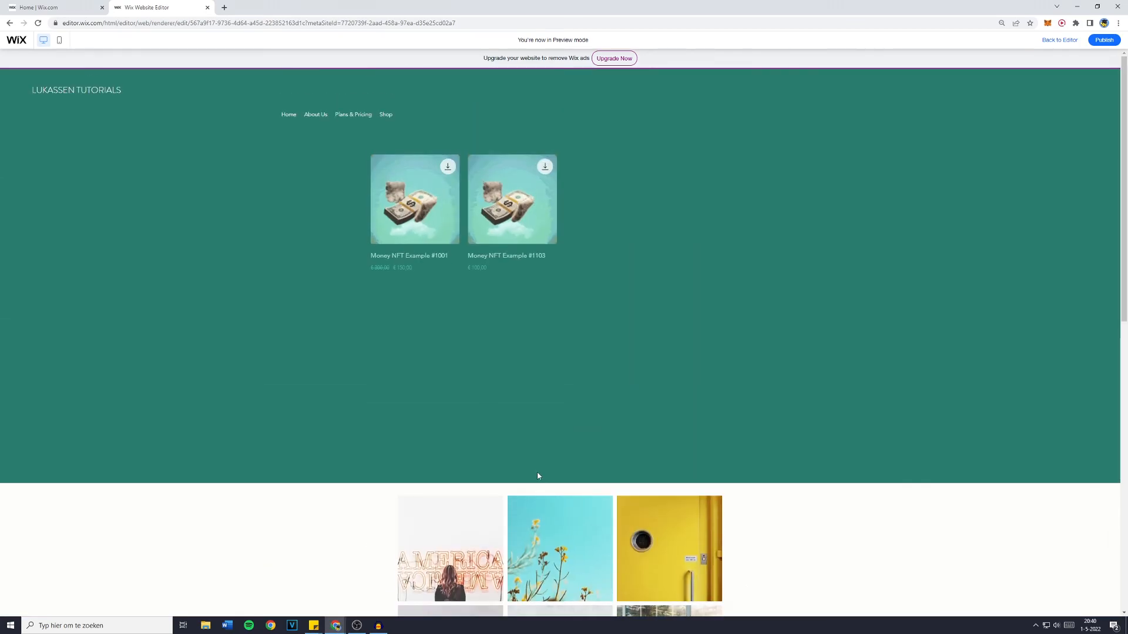
{"action": "mouse_move", "coordinate": [512, 212]}
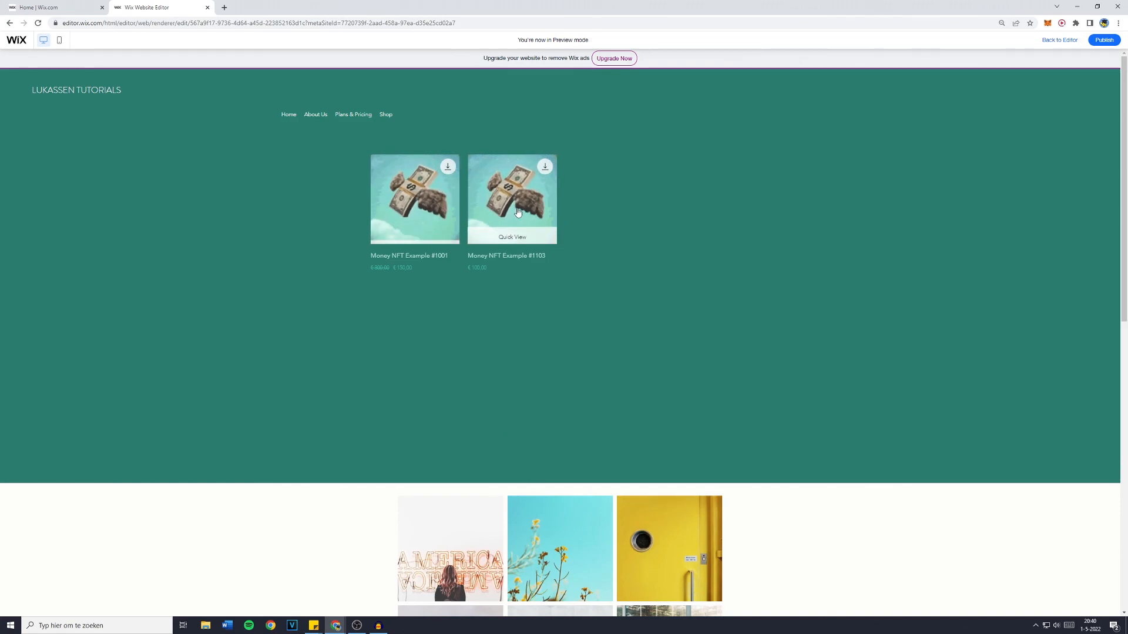